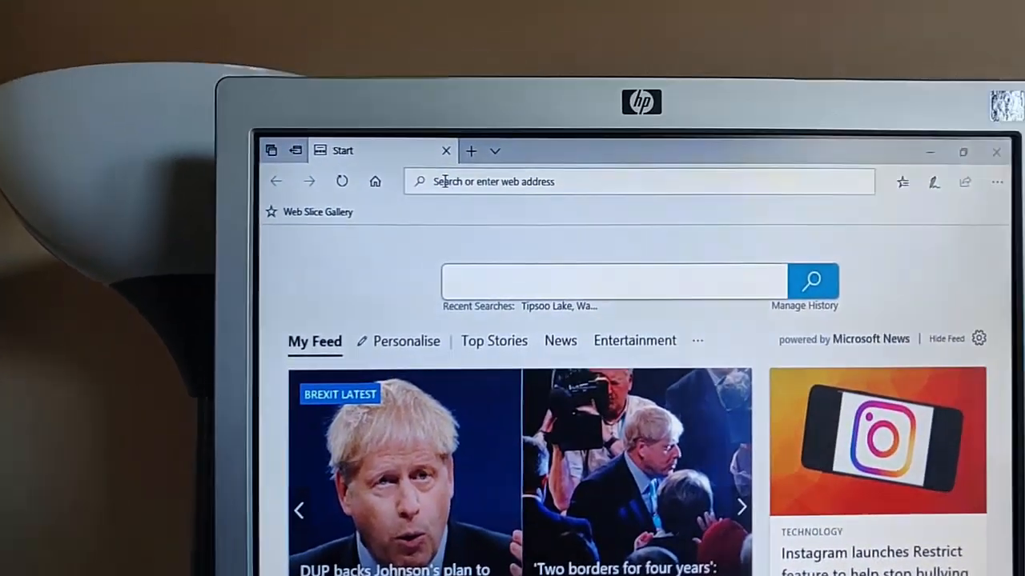
Step: Navigate to us.mcafee.com/apps/supporttools/mcpr/mcpr.asp to reach the MCPR.exe download prompt
type("us.mcafee.co")
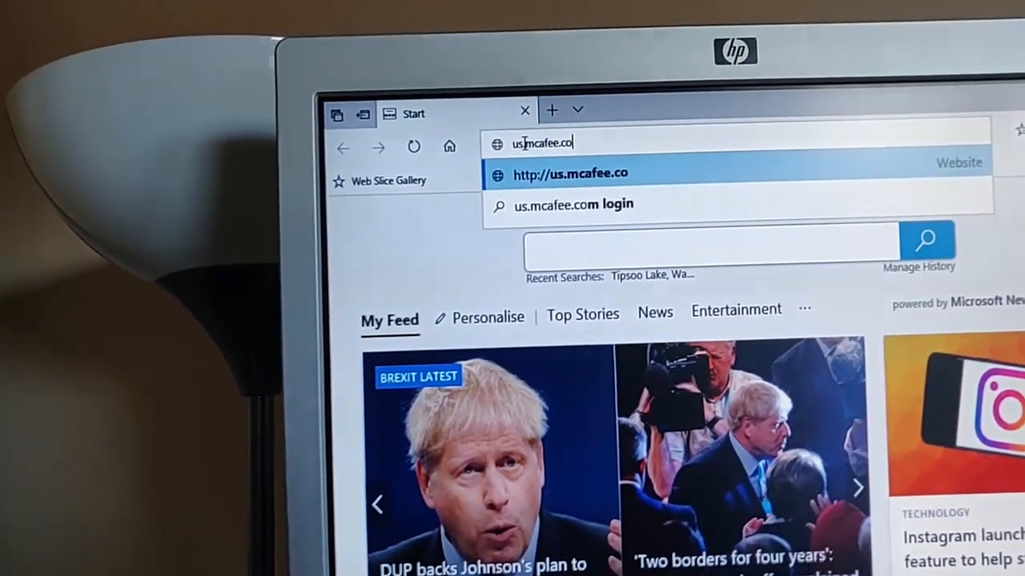
type("m/a")
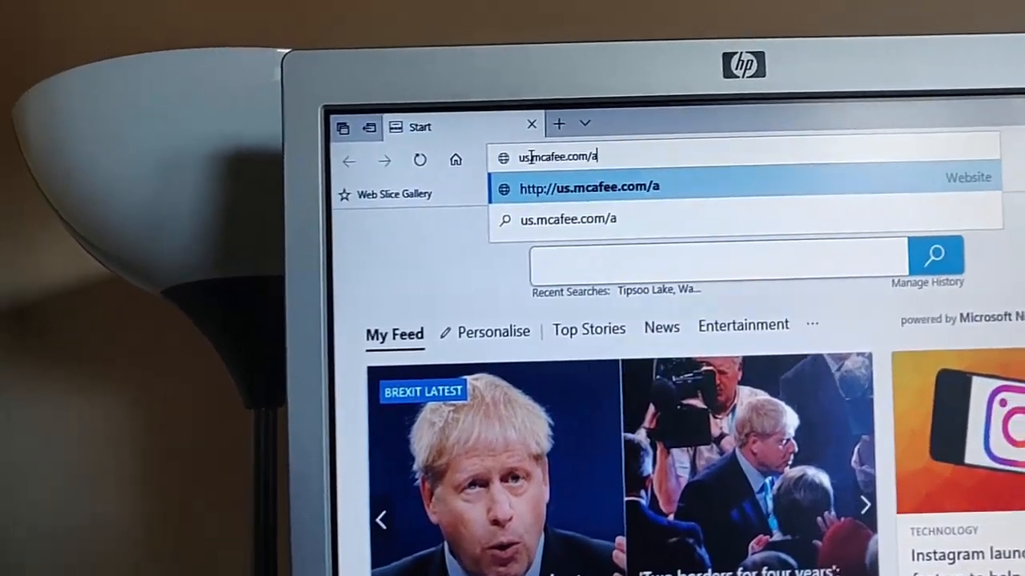
type("pps/")
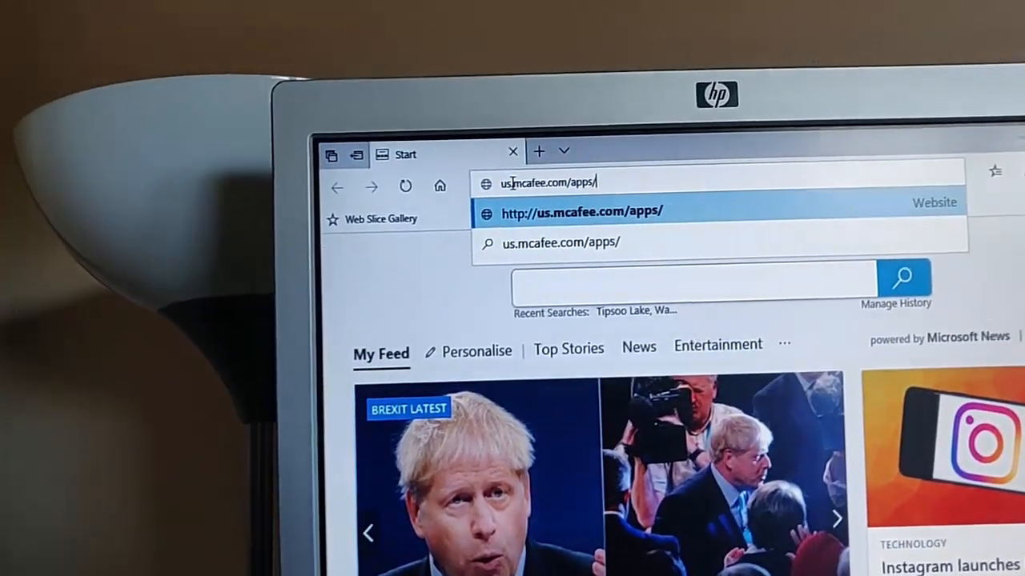
type("suppo")
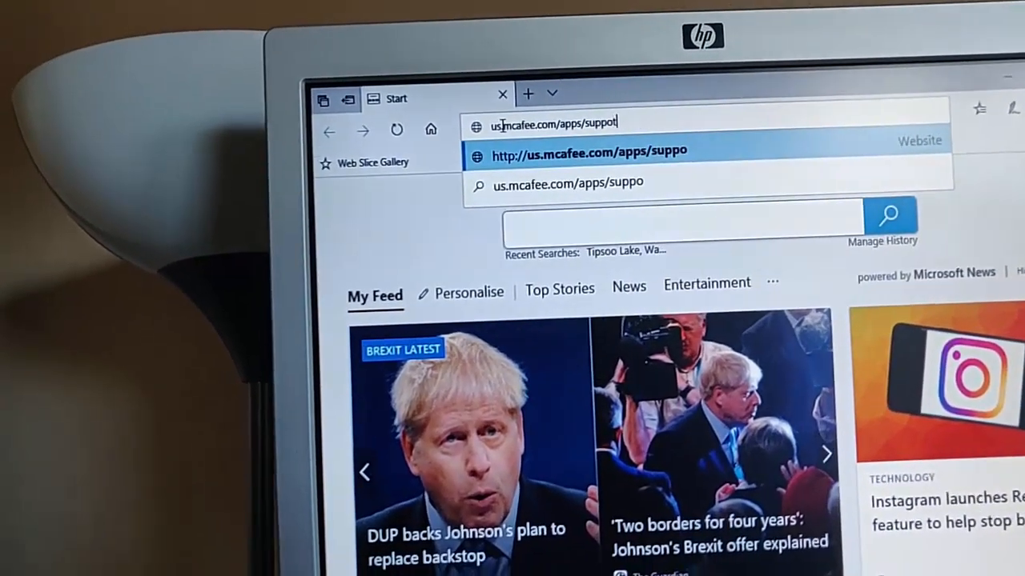
type("rt")
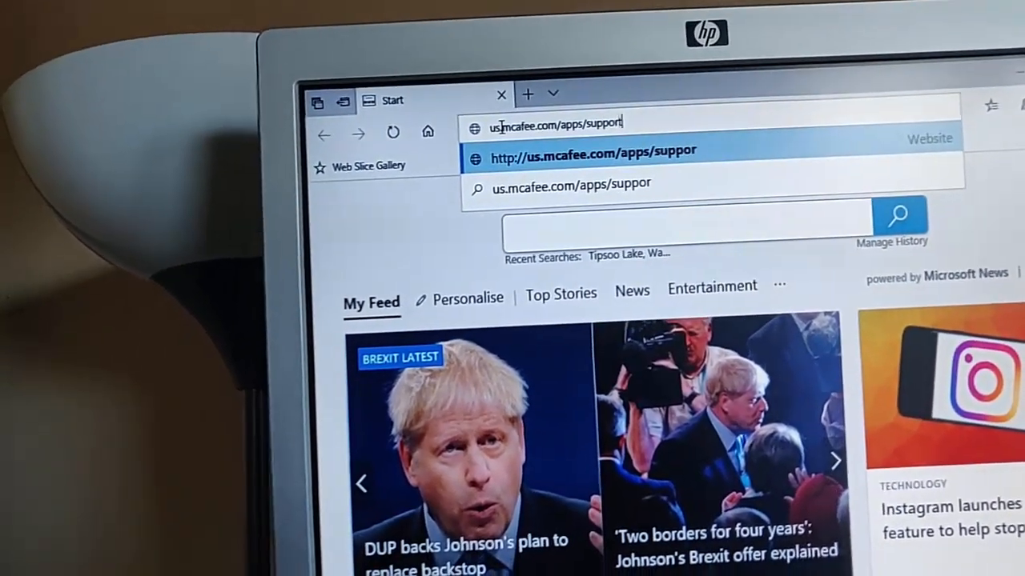
type("too")
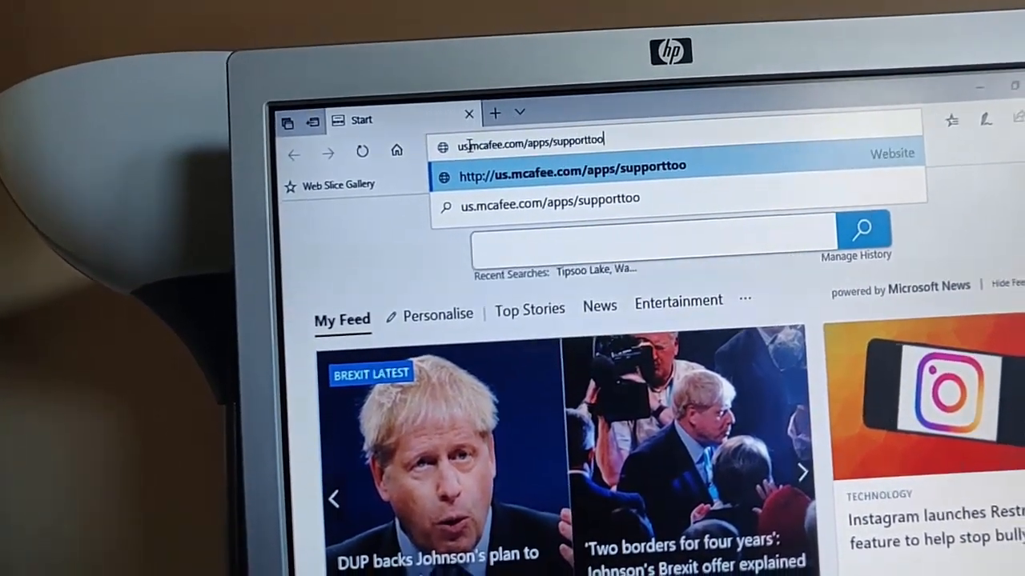
type("ls/")
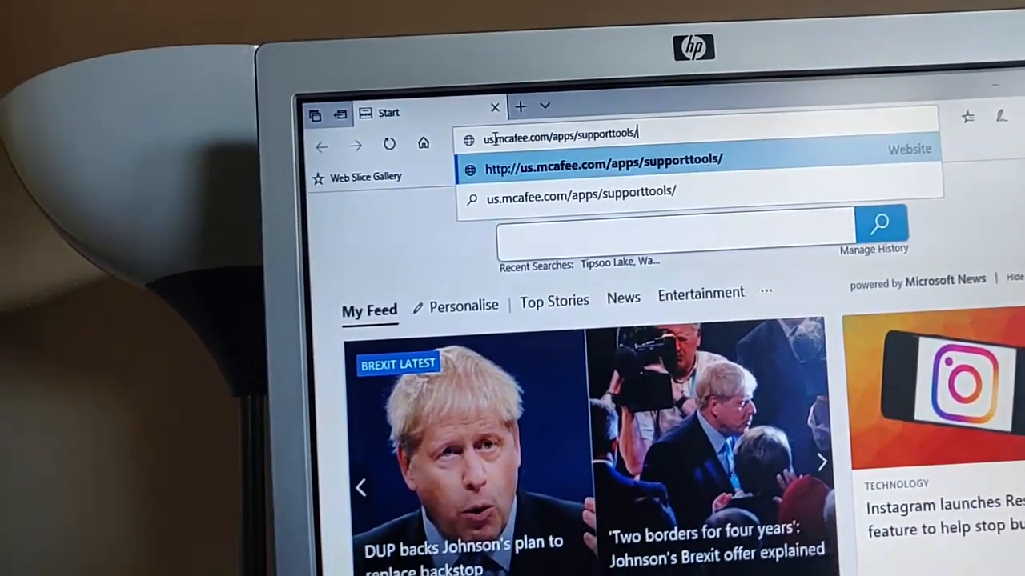
type("m")
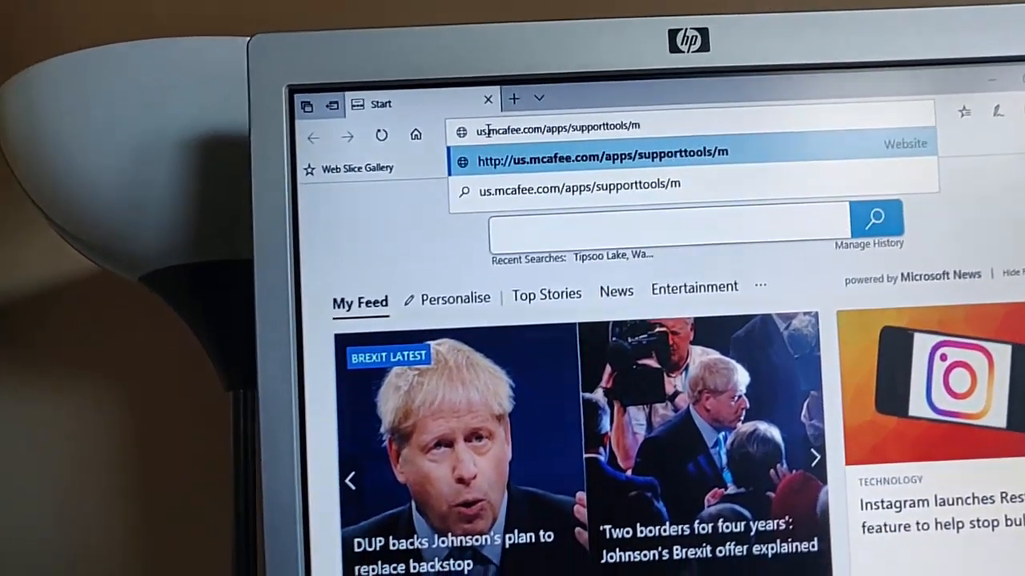
type("cp")
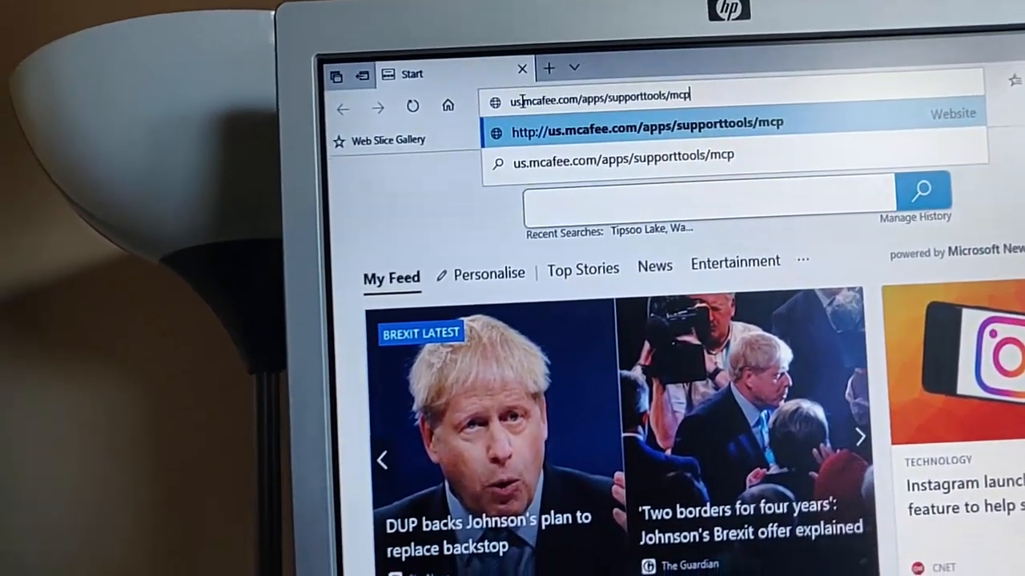
type("r/")
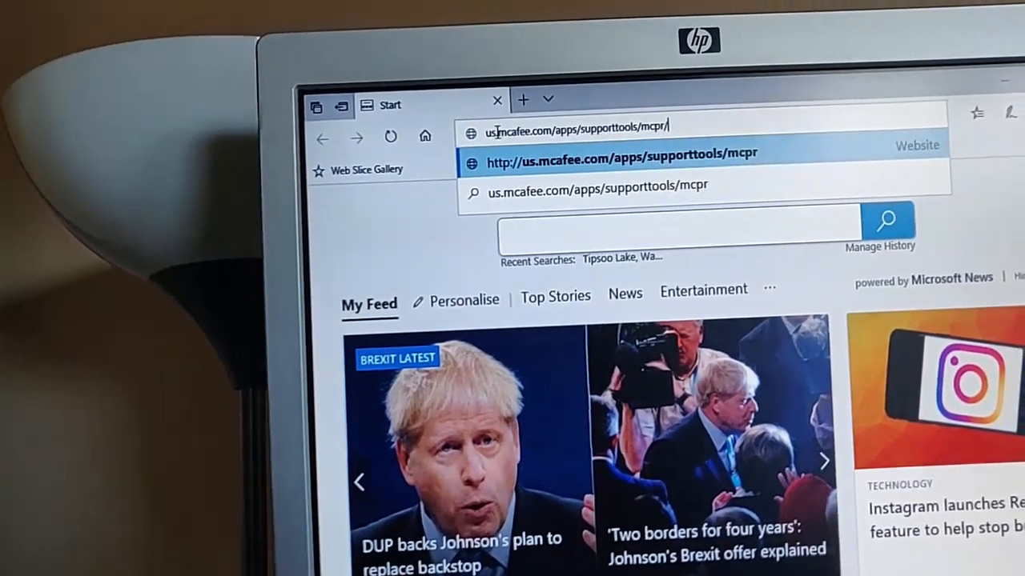
type("mcpr")
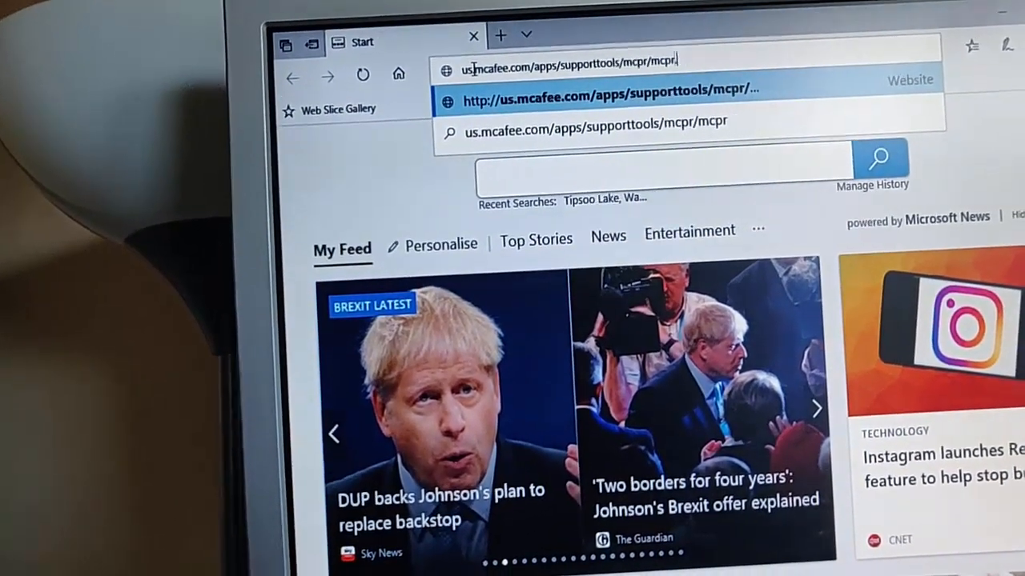
type(".asp")
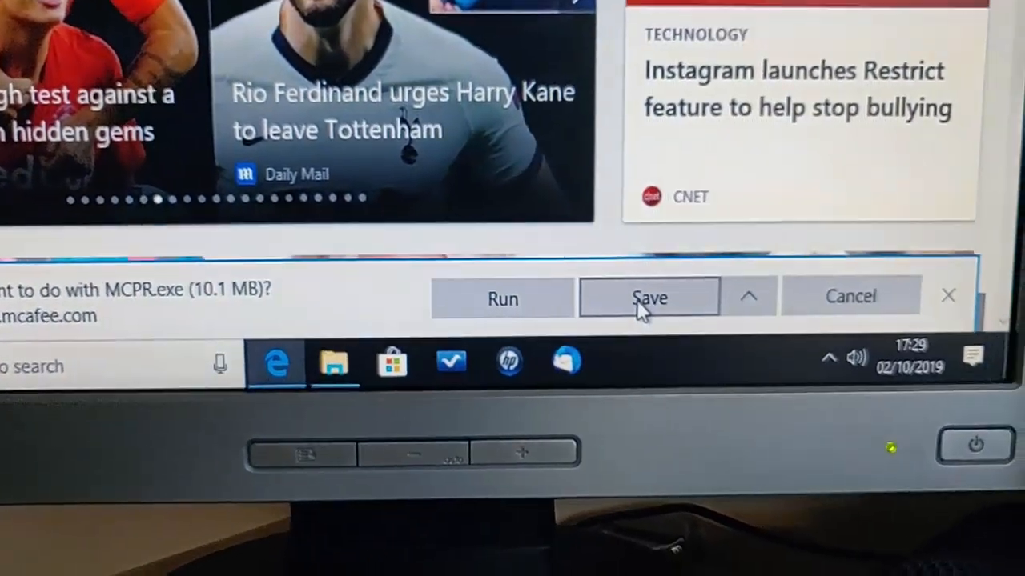
Step: Save the MCPR.exe download and show it in its Downloads folder
left_click(650, 298)
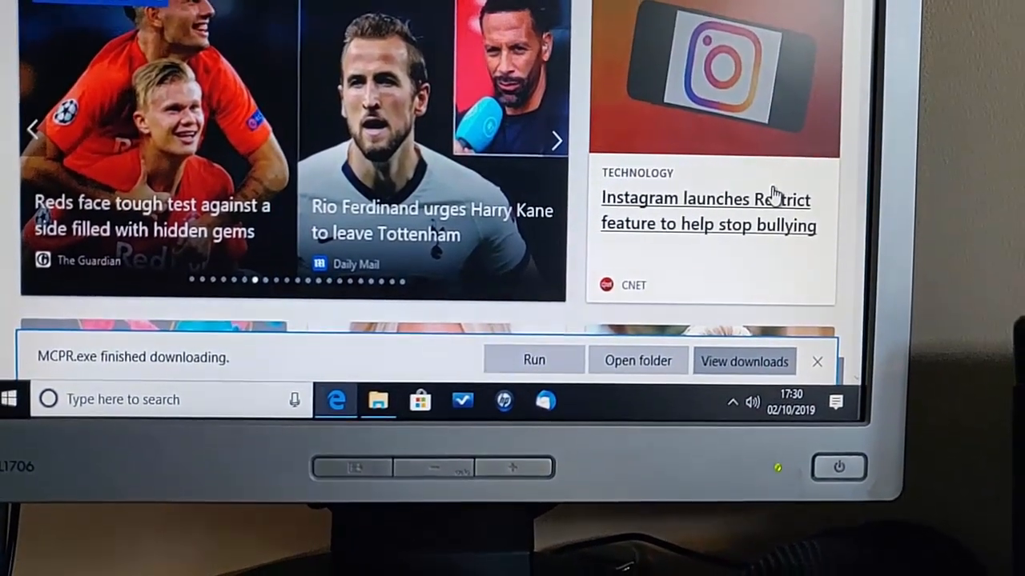
left_click(743, 361)
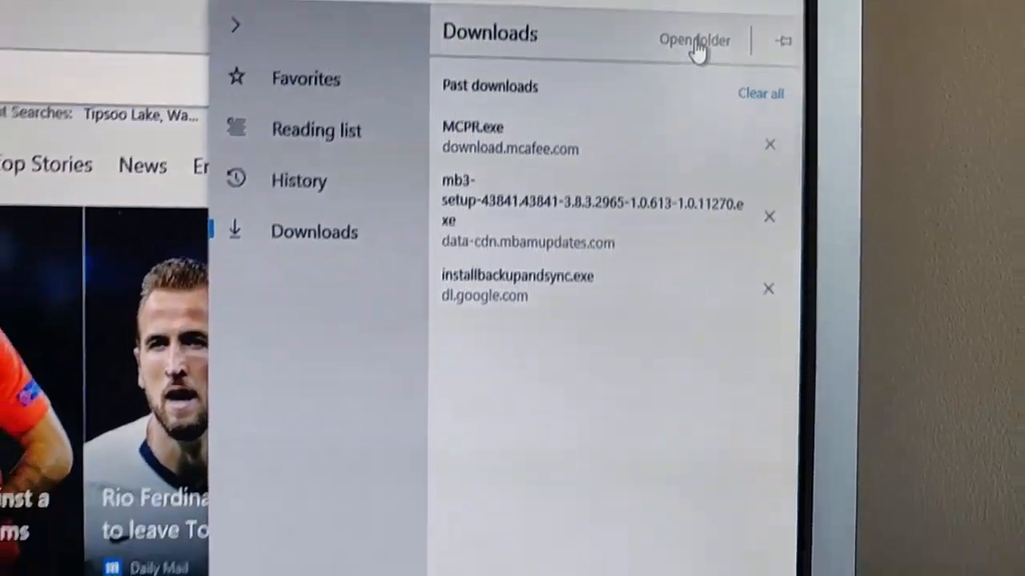
left_click(695, 39)
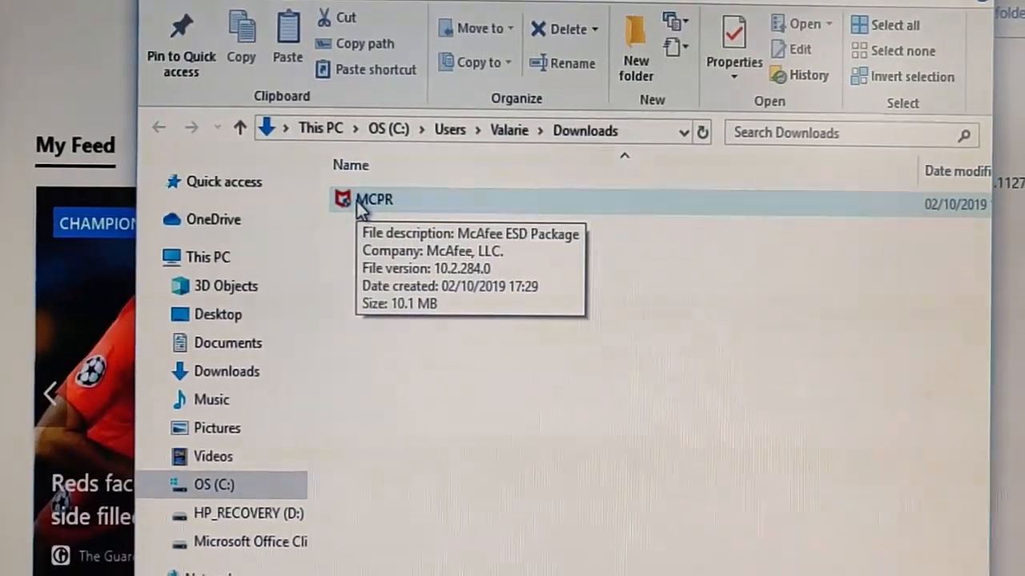
Step: Run MCPR as administrator, allow it in User Account Control, and close the Downloads window
right_click(373, 199)
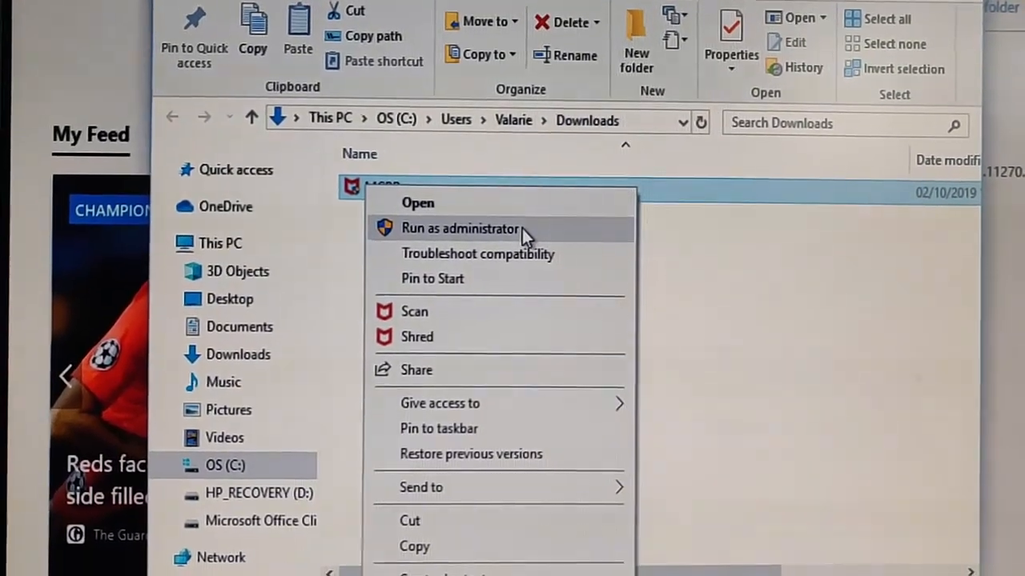
left_click(461, 227)
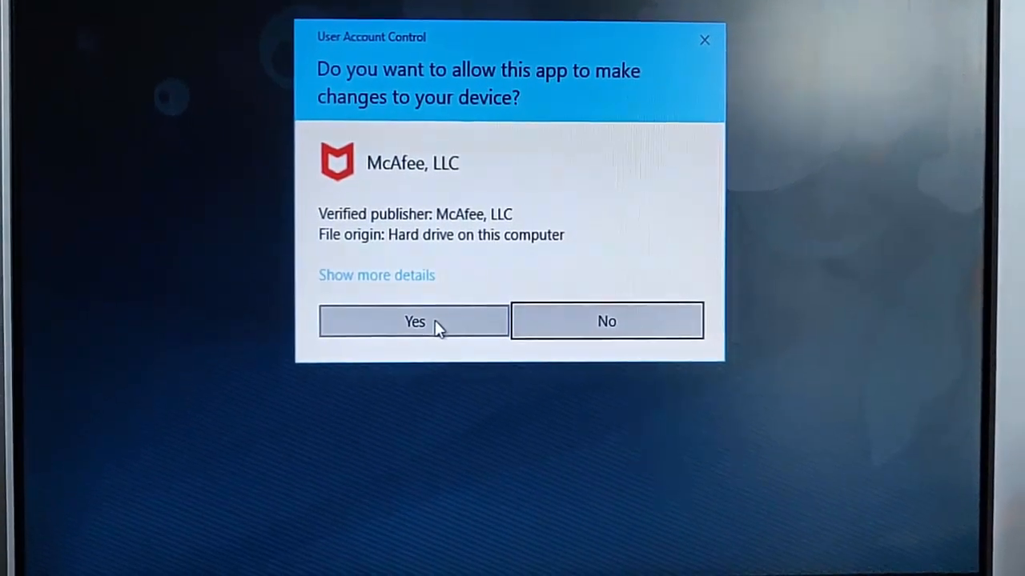
left_click(413, 320)
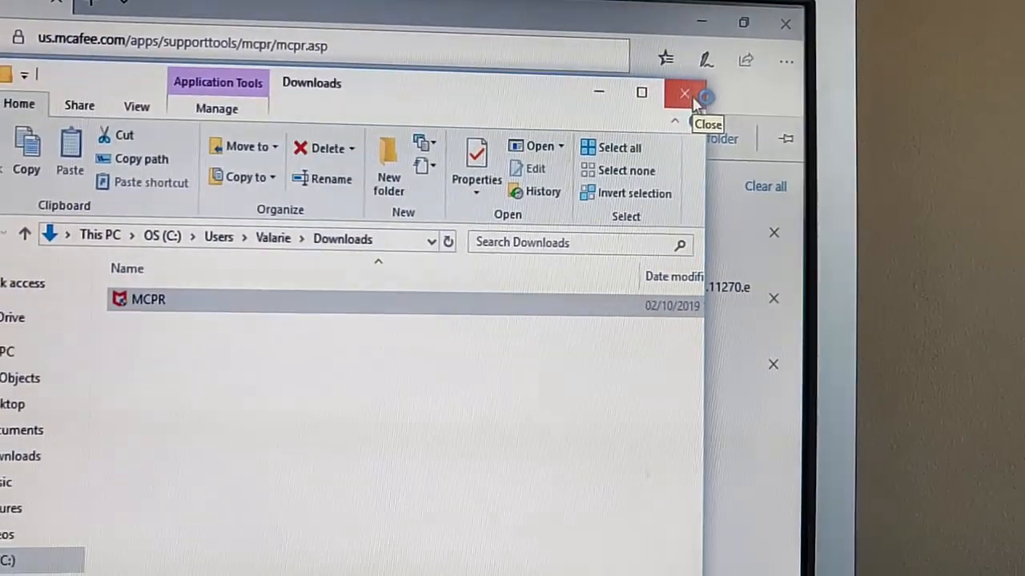
double_click(147, 299)
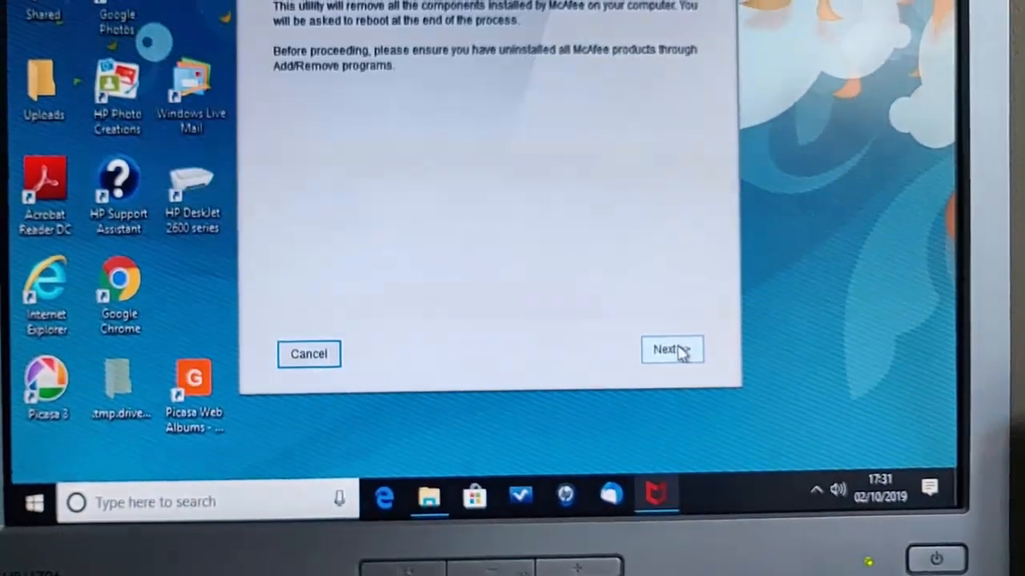
Step: Agree to the MCPR licence and submit the CAPTCHA characters '6S' to start removal
left_click(669, 351)
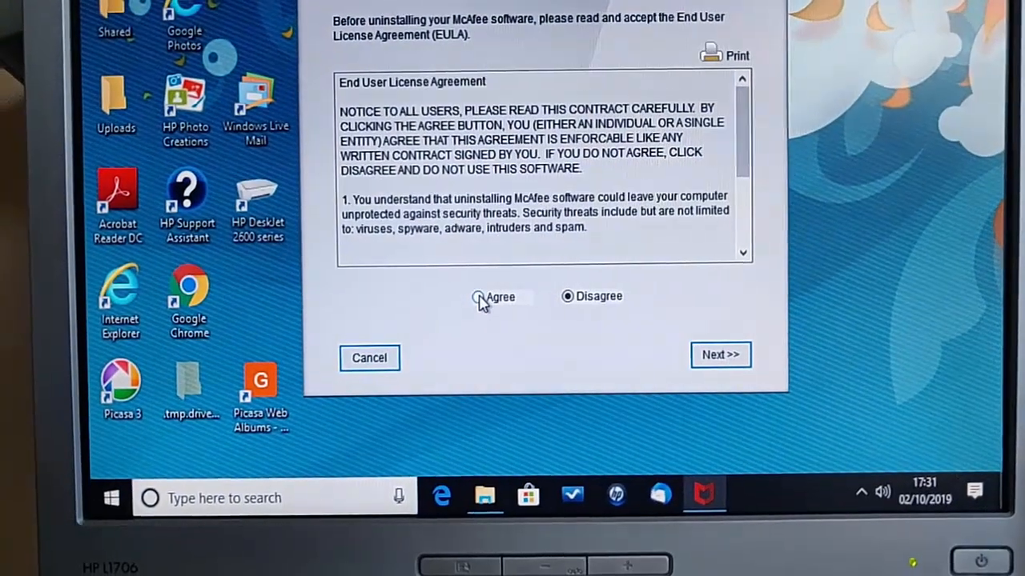
left_click(479, 297)
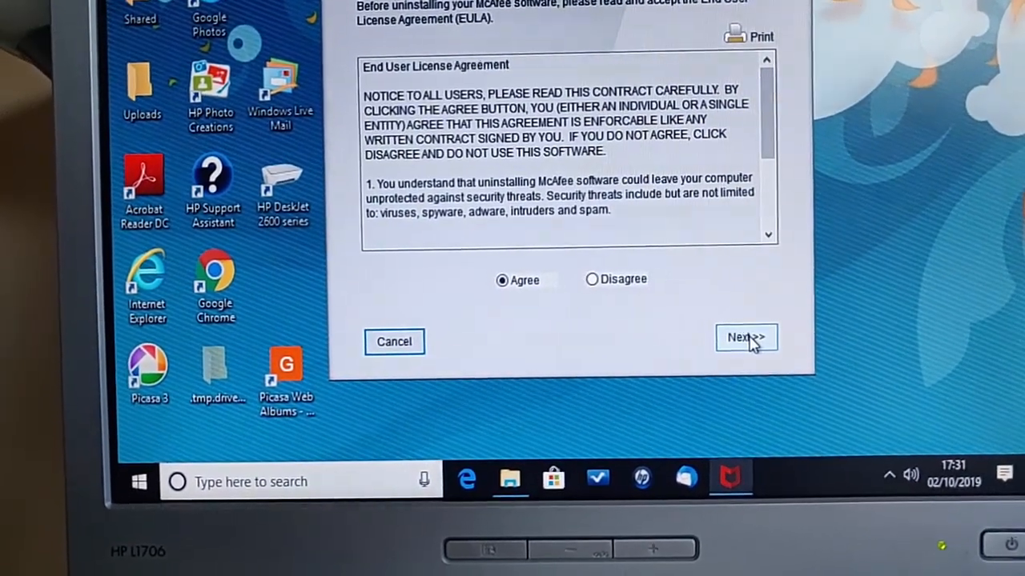
left_click(744, 336)
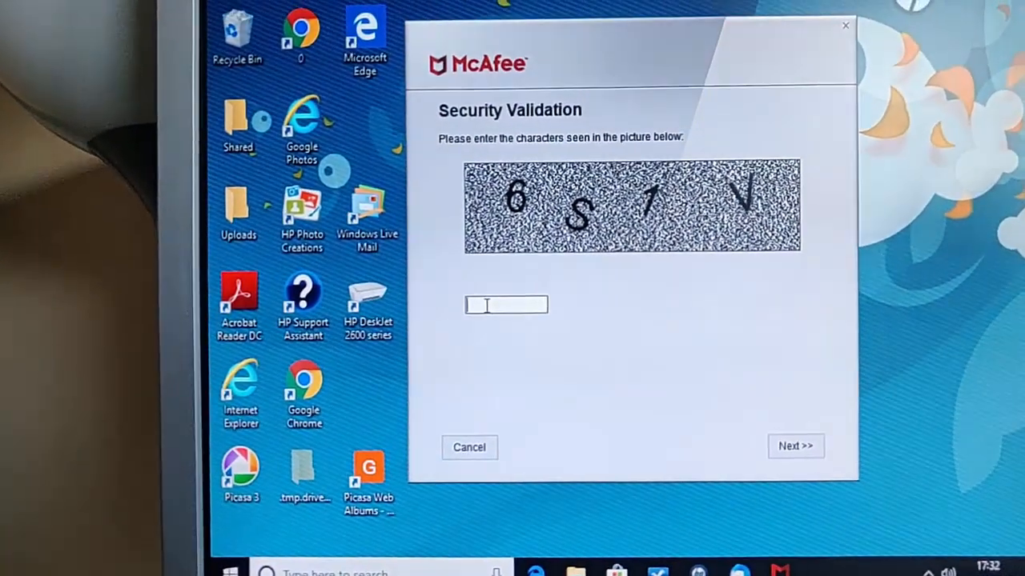
type("6S1V")
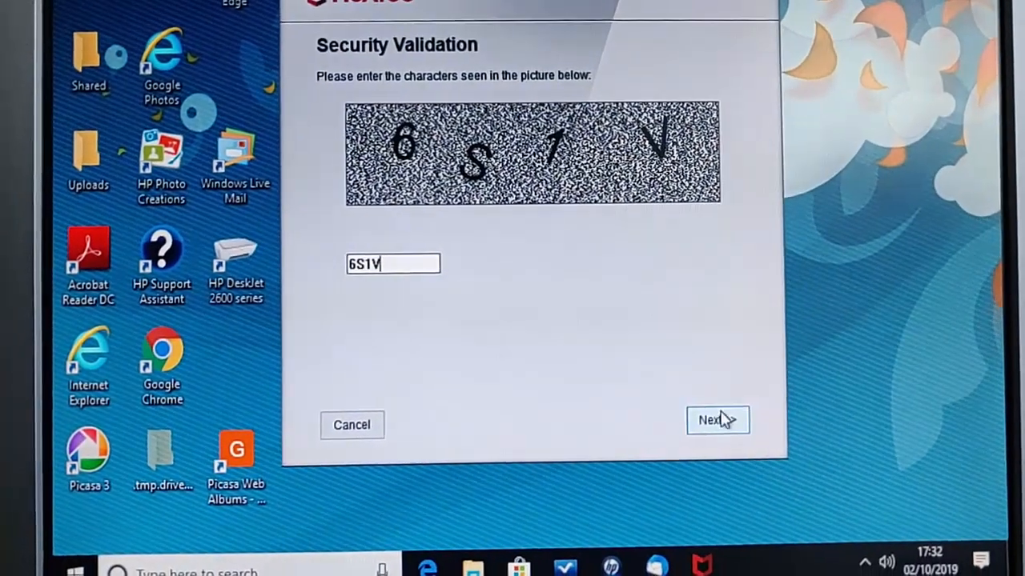
left_click(717, 419)
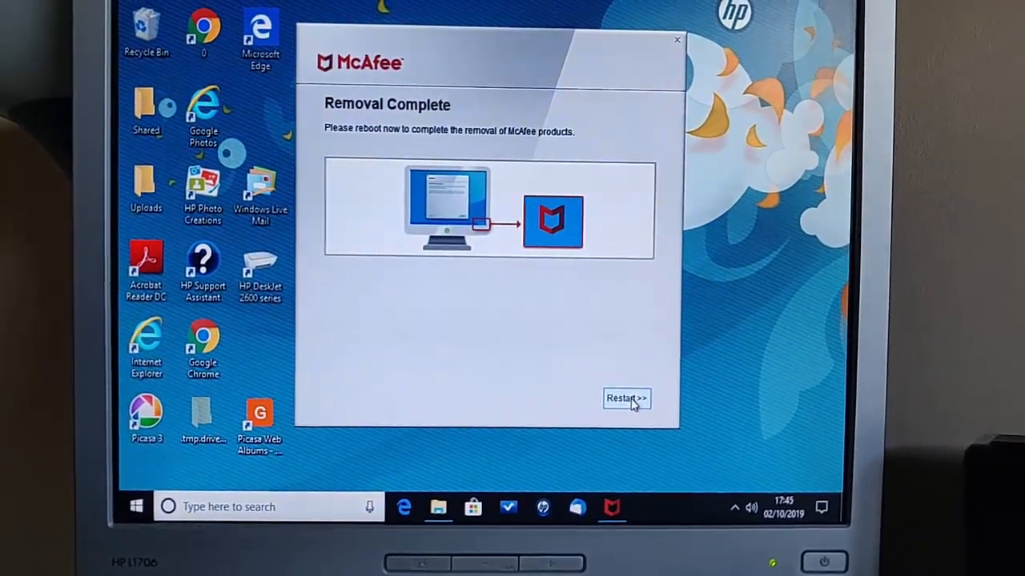
Step: Confirm restarting the PC now so MCPR can finish removing McAfee
left_click(627, 397)
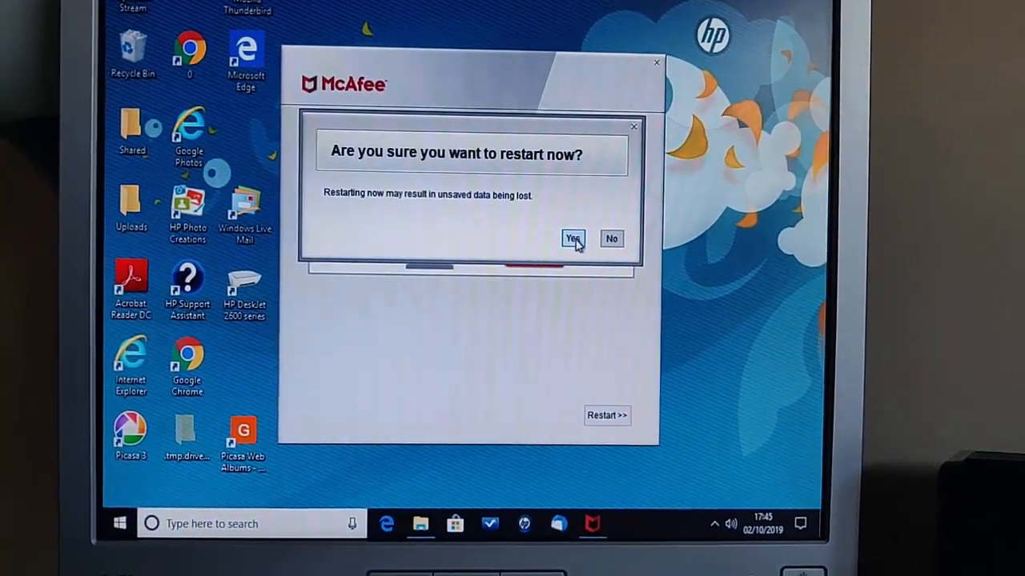
left_click(572, 238)
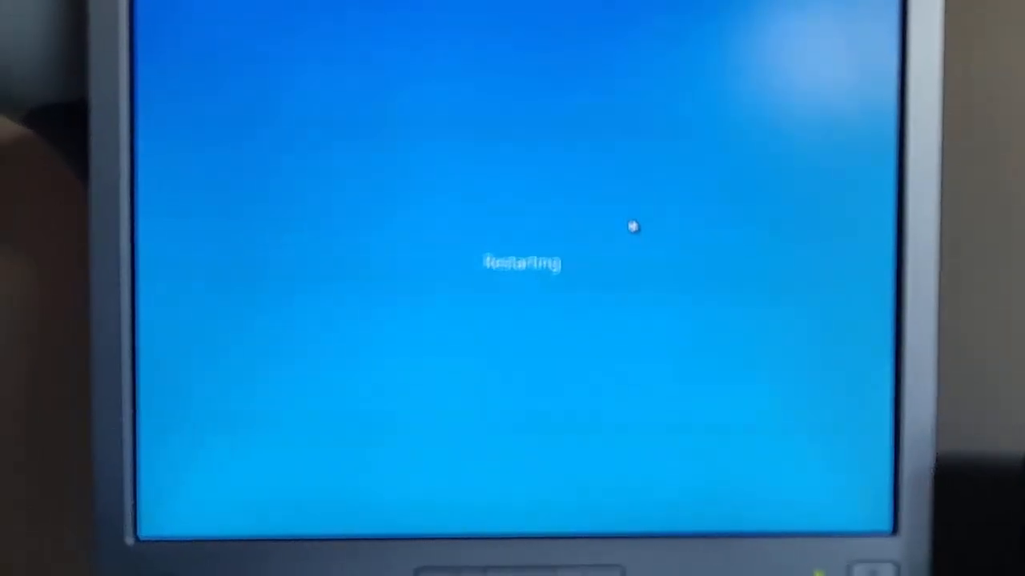